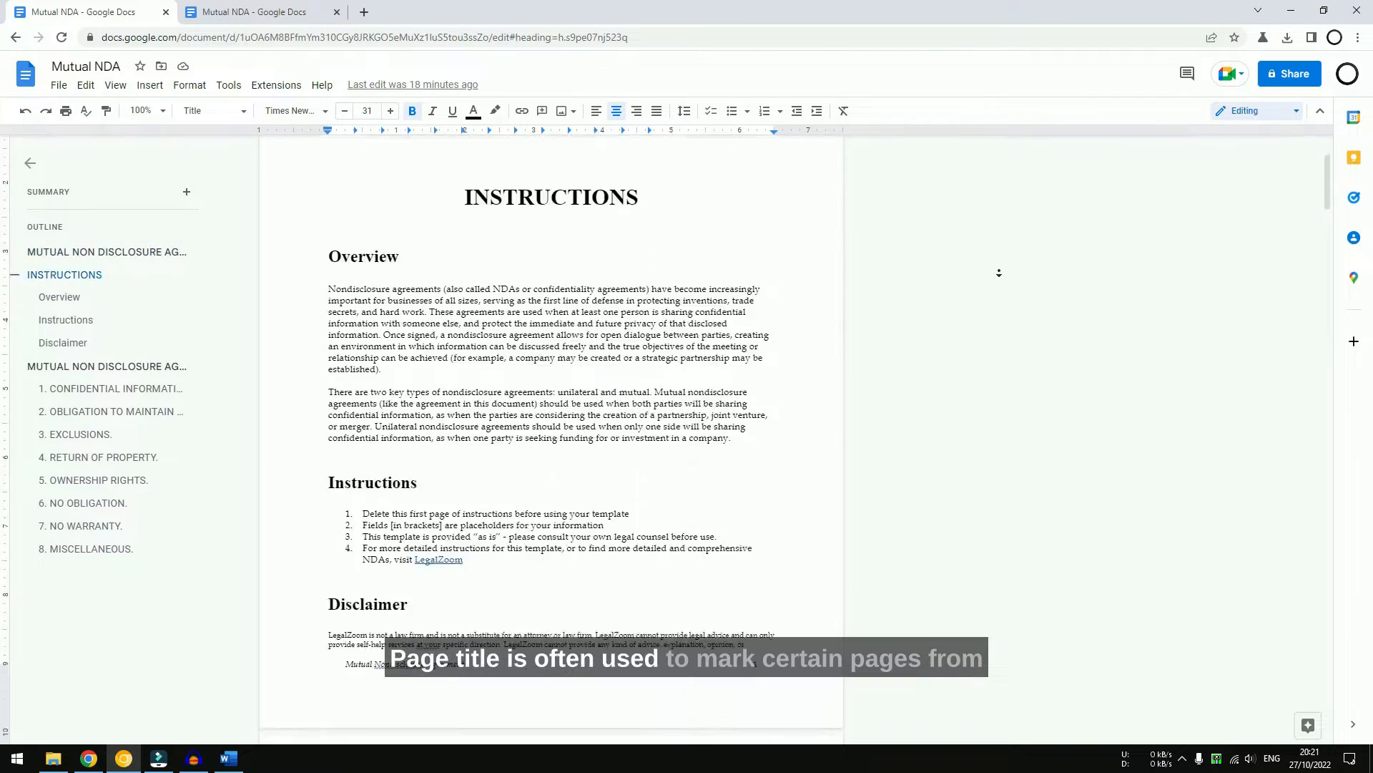
- Jump to section 5, OWNERSHIP RIGHTS, via the outline, then switch to the unformatted NDA copy
{"action": "scroll", "scroll_direction": "down", "scroll_amount": 3}
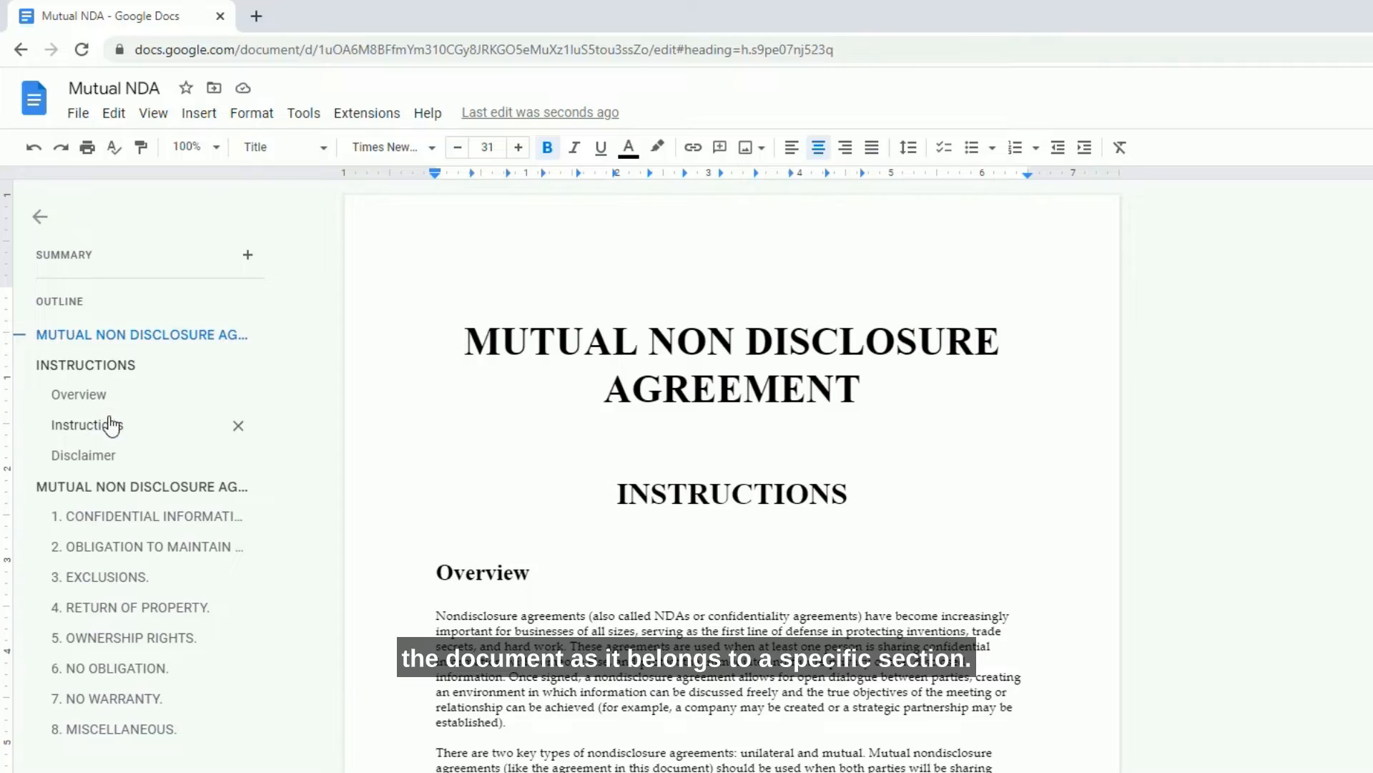
{"action": "left_click", "coordinate": [132, 637]}
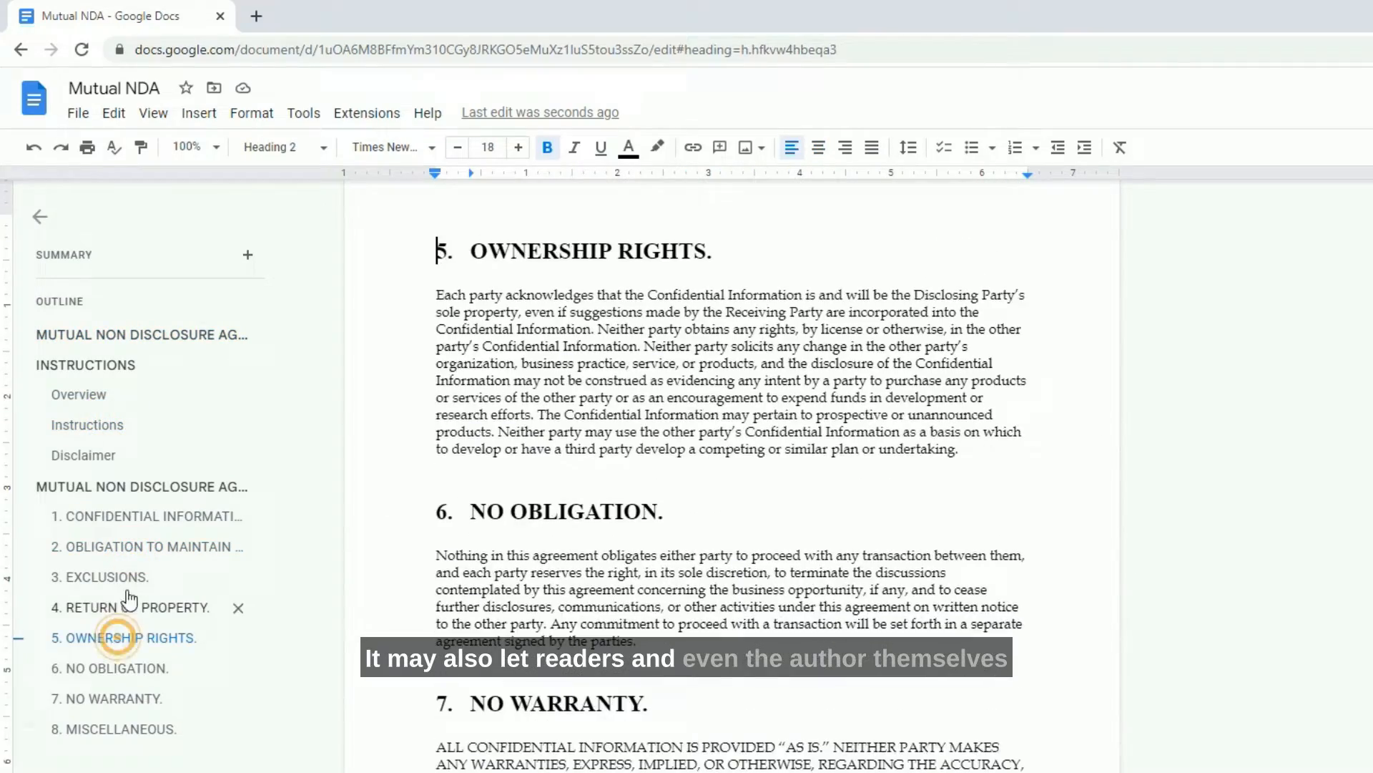
{"action": "left_click", "coordinate": [87, 425]}
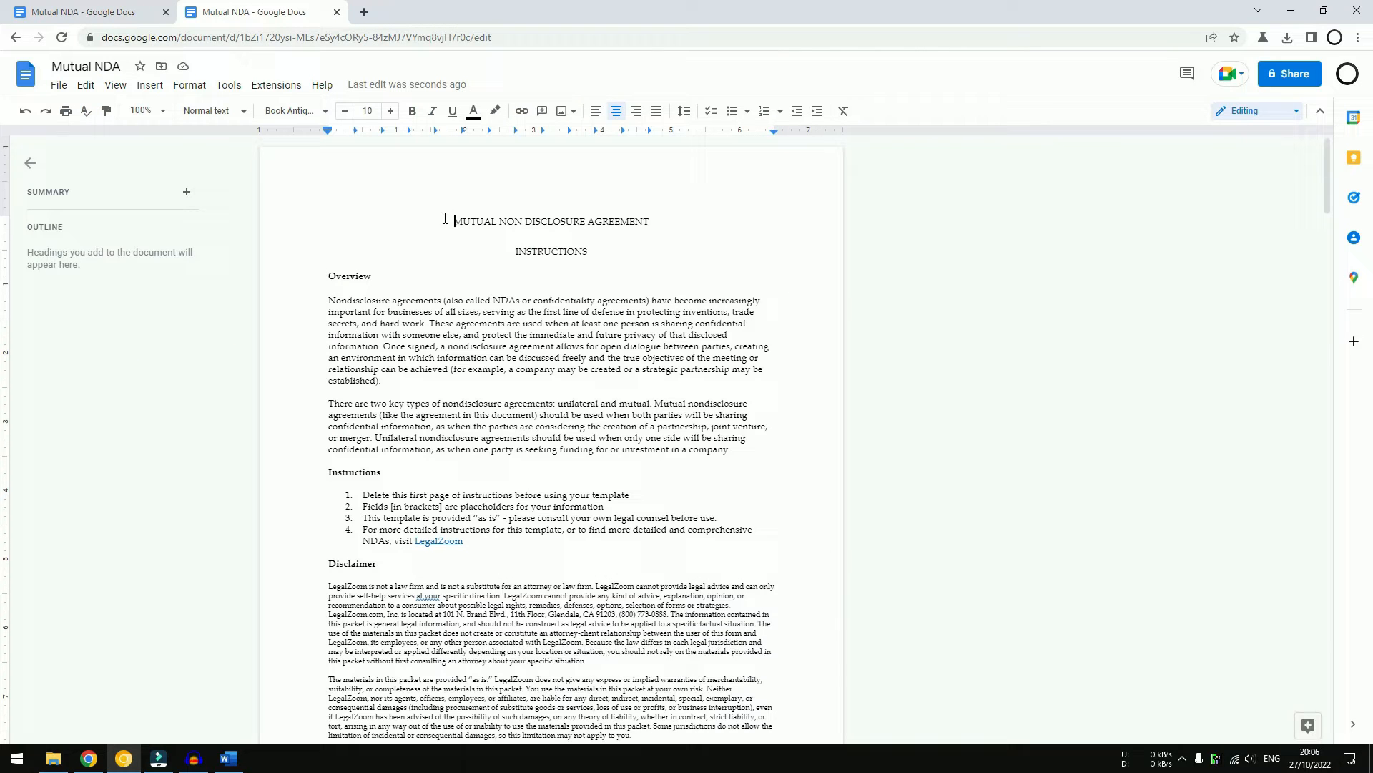
- Enlarge the title and INSTRUCTIONS lines using the font size + button, keeping them normal text
{"action": "left_click", "coordinate": [390, 112]}
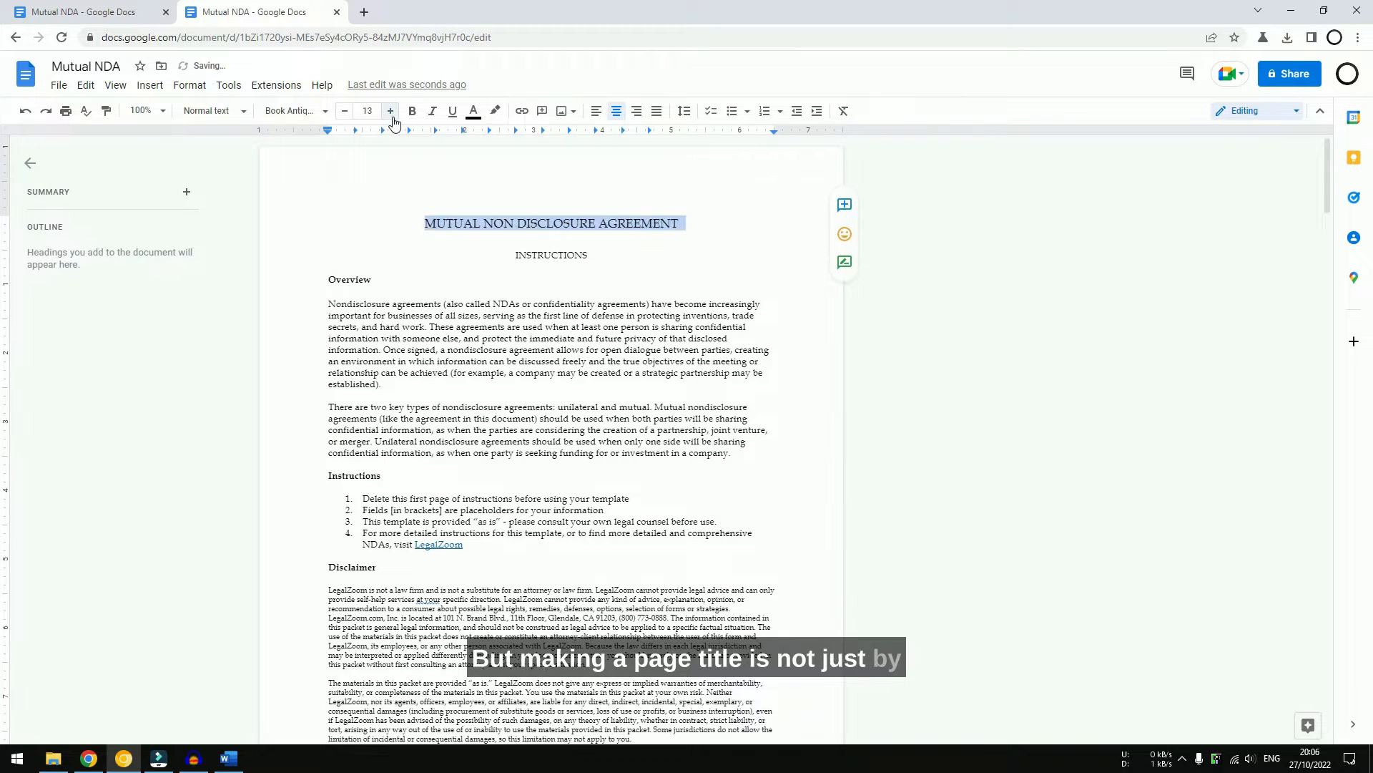
{"action": "left_click", "coordinate": [343, 111]}
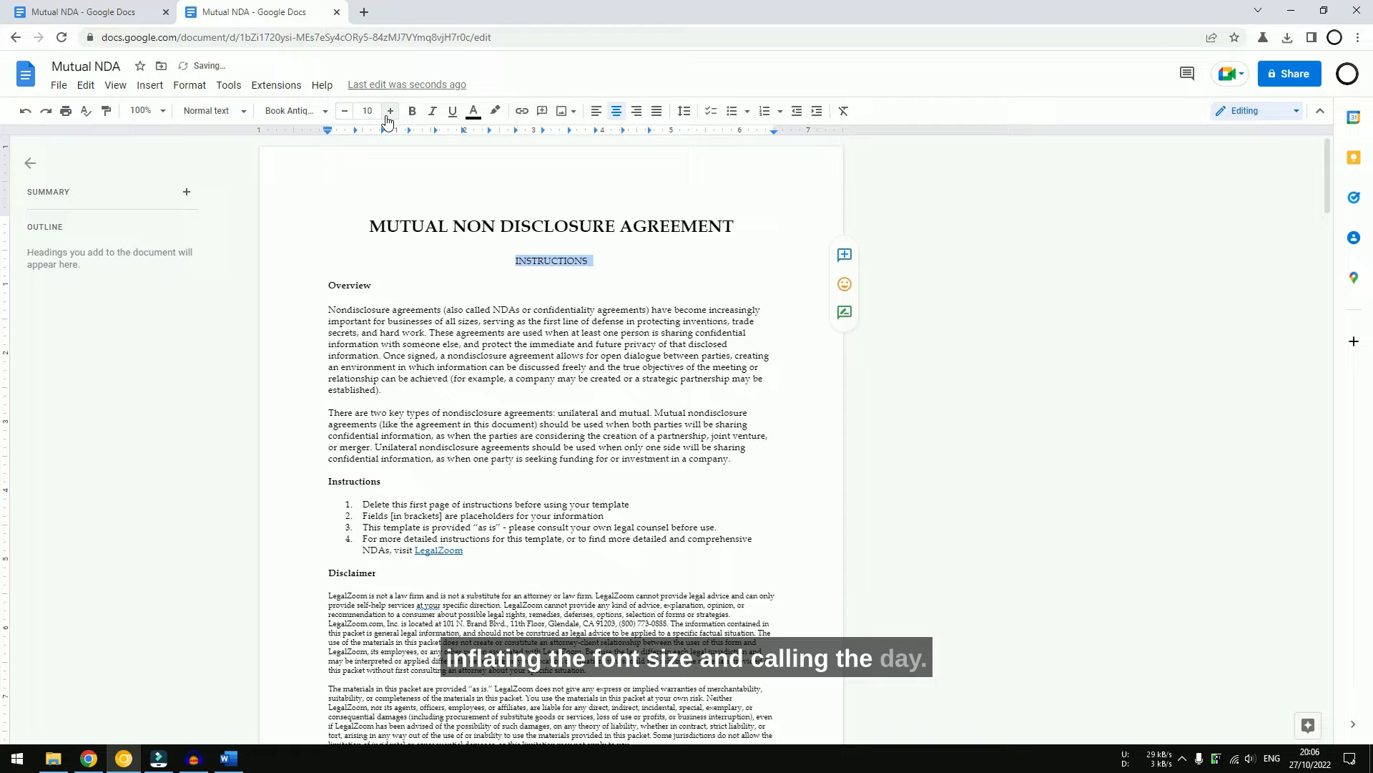
{"action": "left_click", "coordinate": [389, 111]}
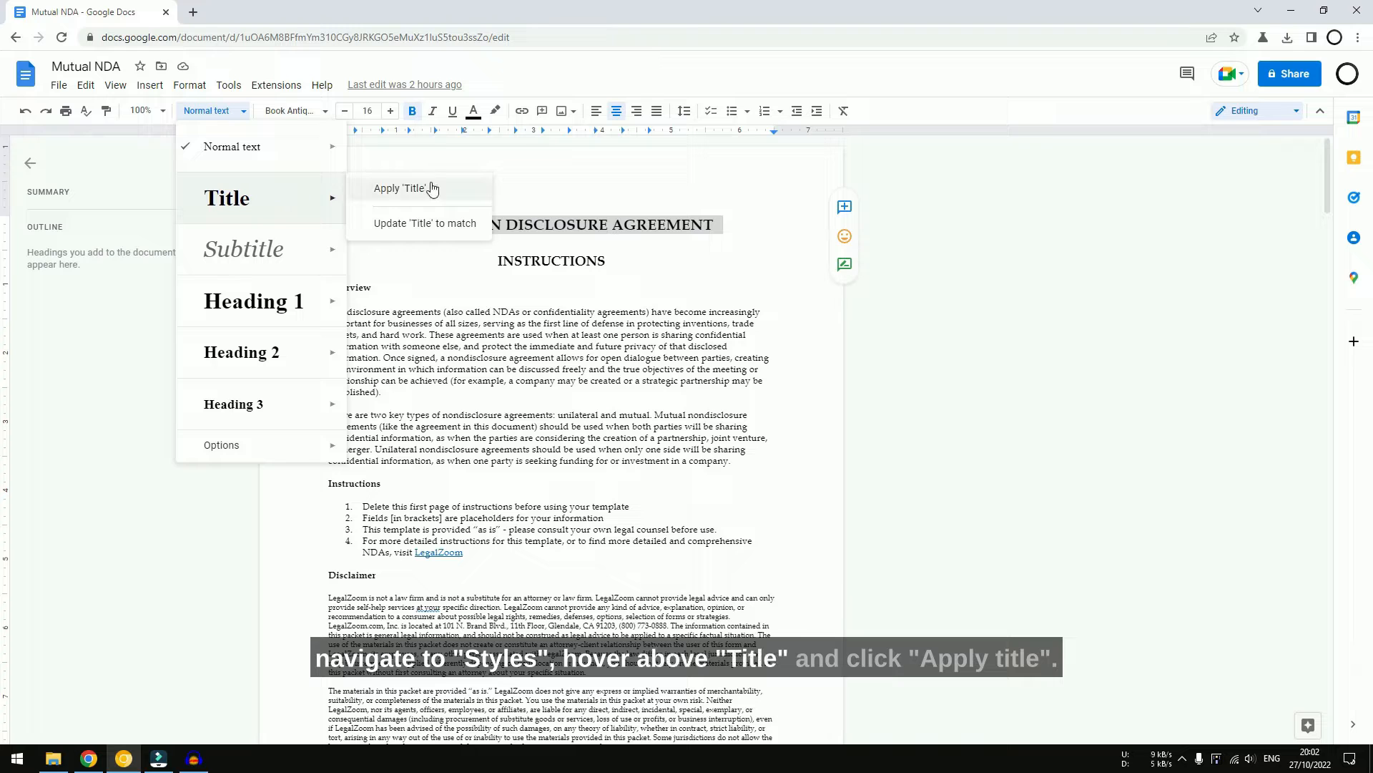
- Apply the Title style to the agreement name line
{"action": "left_click", "coordinate": [405, 188]}
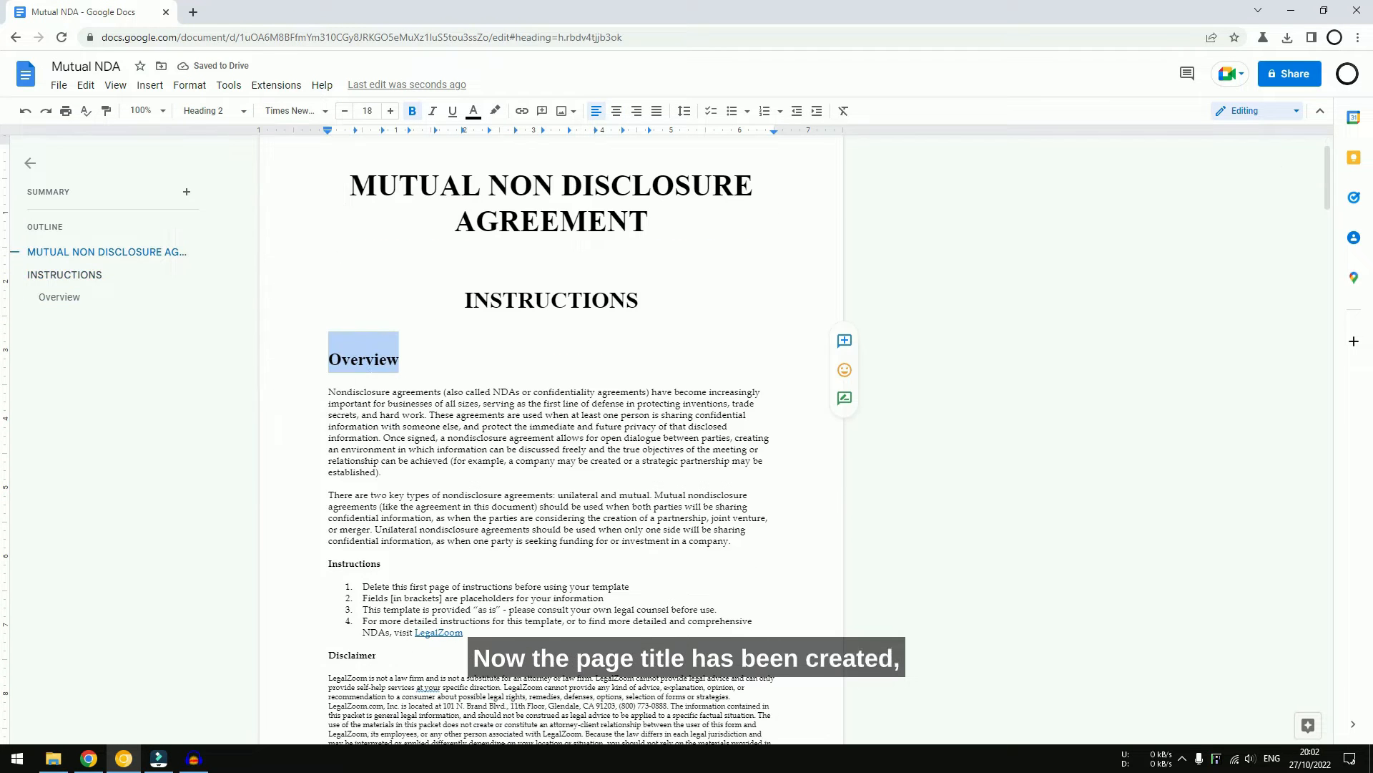
- Apply Heading 2 to the numbered section titles, CONFIDENTIAL INFORMATION through NO WARRANTY
{"action": "scroll", "scroll_direction": "down", "scroll_amount": 3}
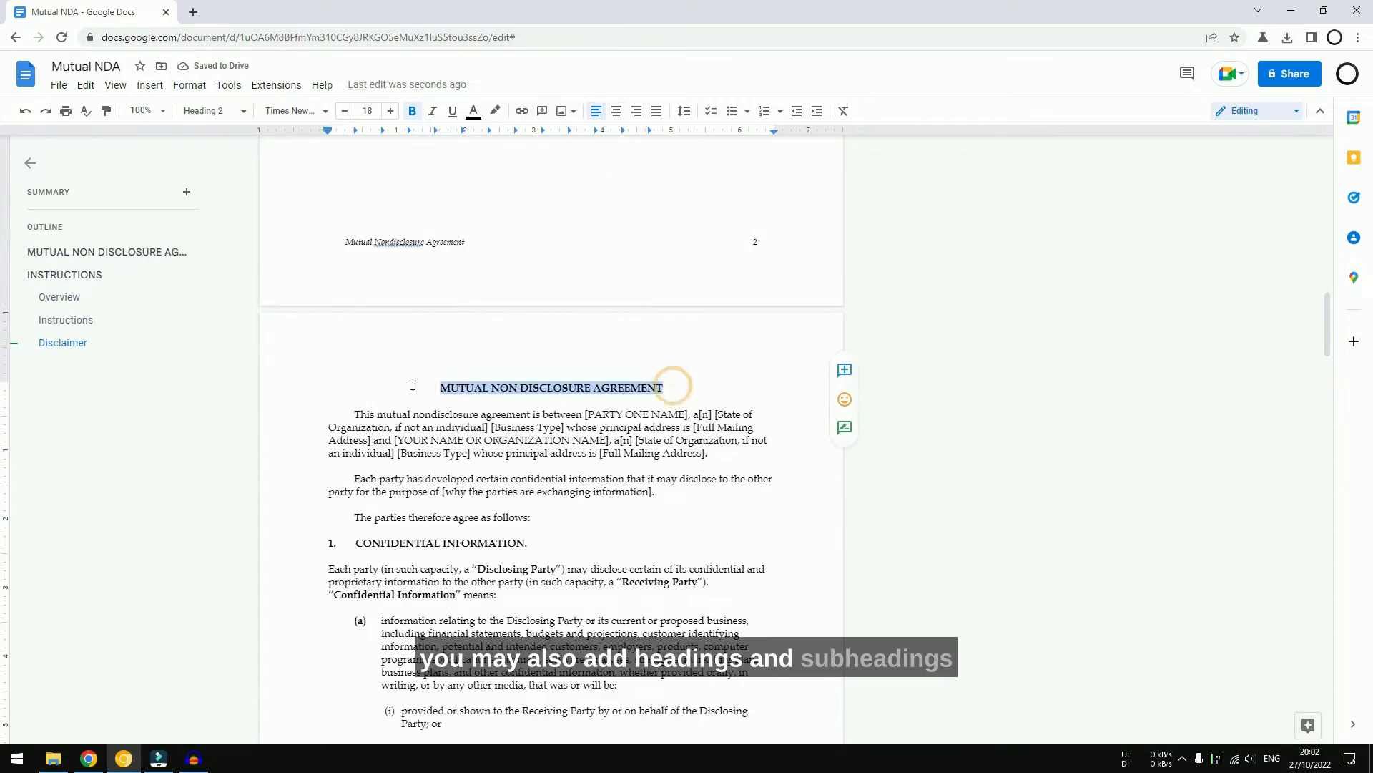
{"action": "scroll", "scroll_direction": "down", "scroll_amount": 3}
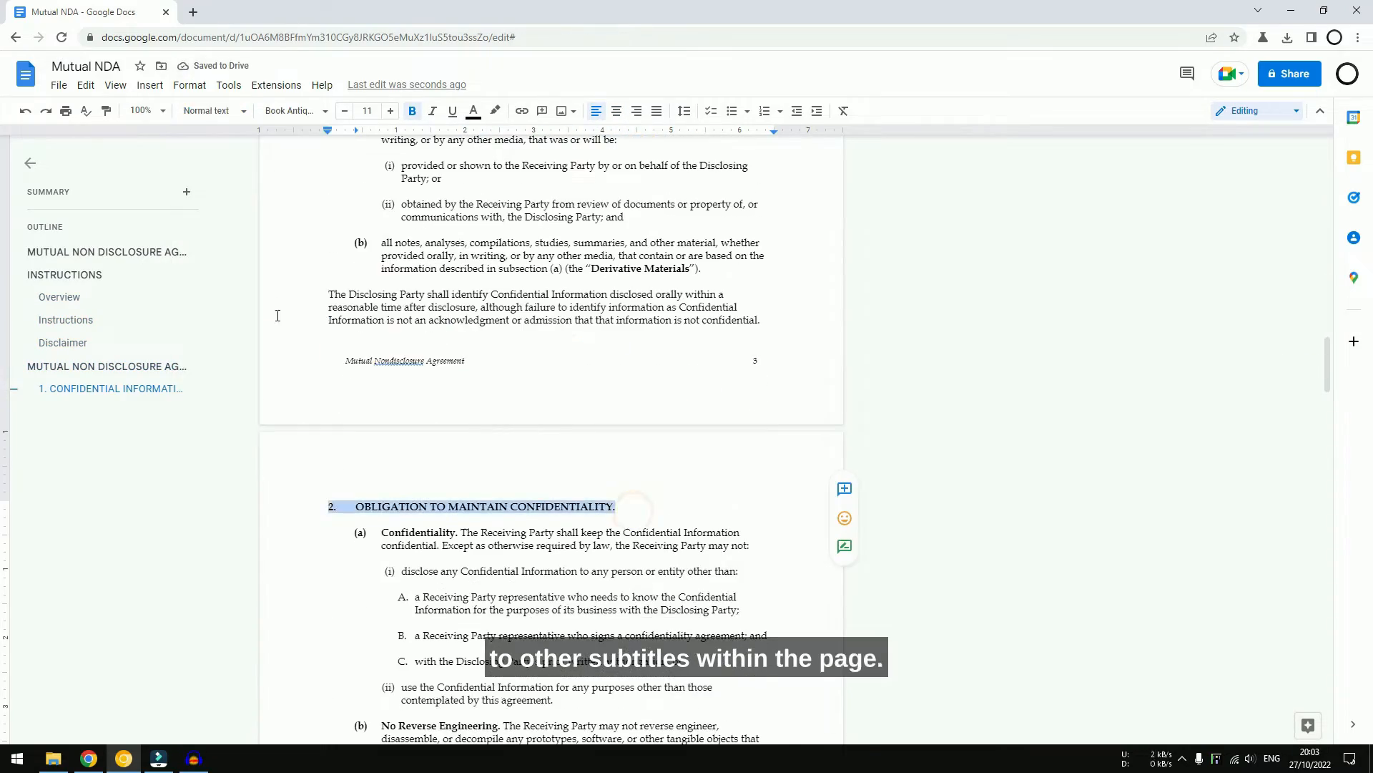
{"action": "left_click", "coordinate": [207, 110]}
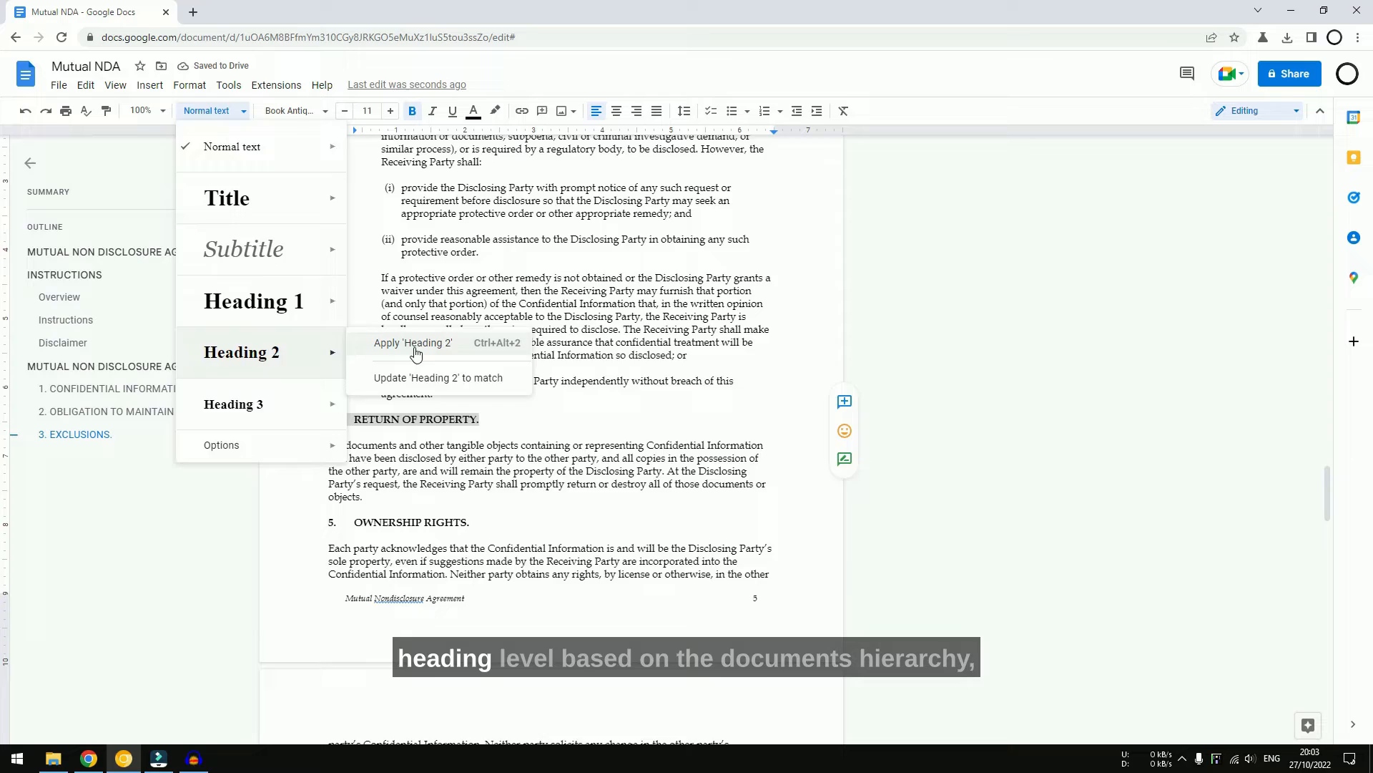
{"action": "left_click", "coordinate": [412, 342]}
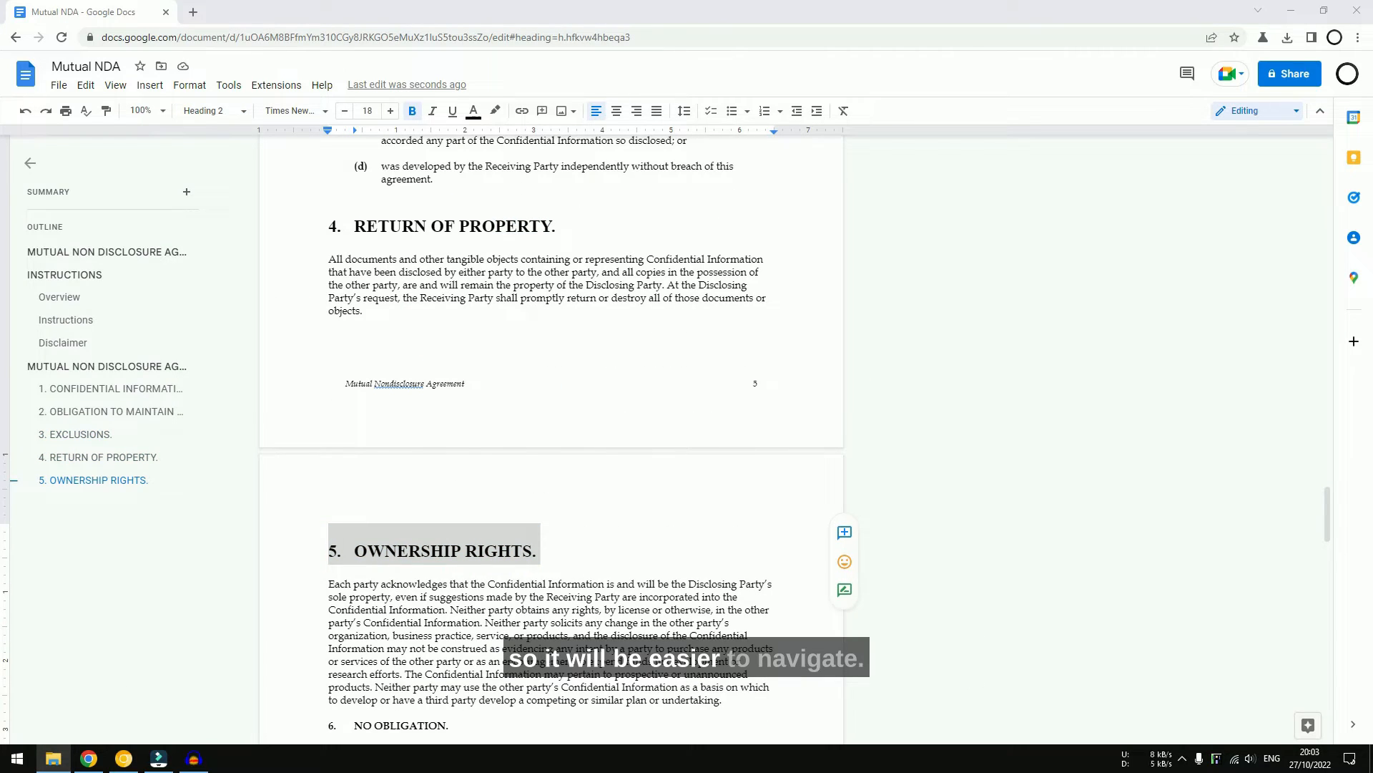
{"action": "scroll", "scroll_direction": "down", "scroll_amount": 3}
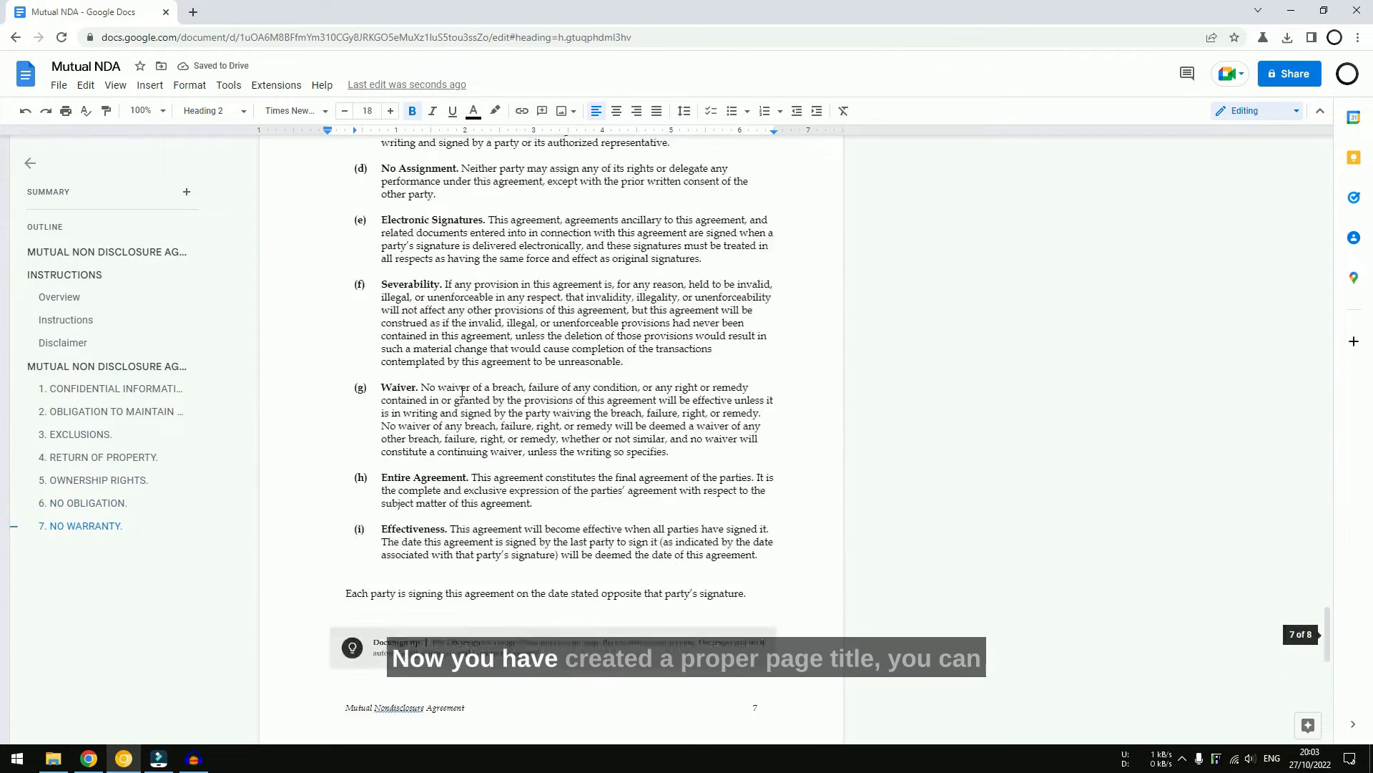
- Jump via the outline back to the agreement title, then download and open the NDA as .docx
{"action": "left_click", "coordinate": [64, 274]}
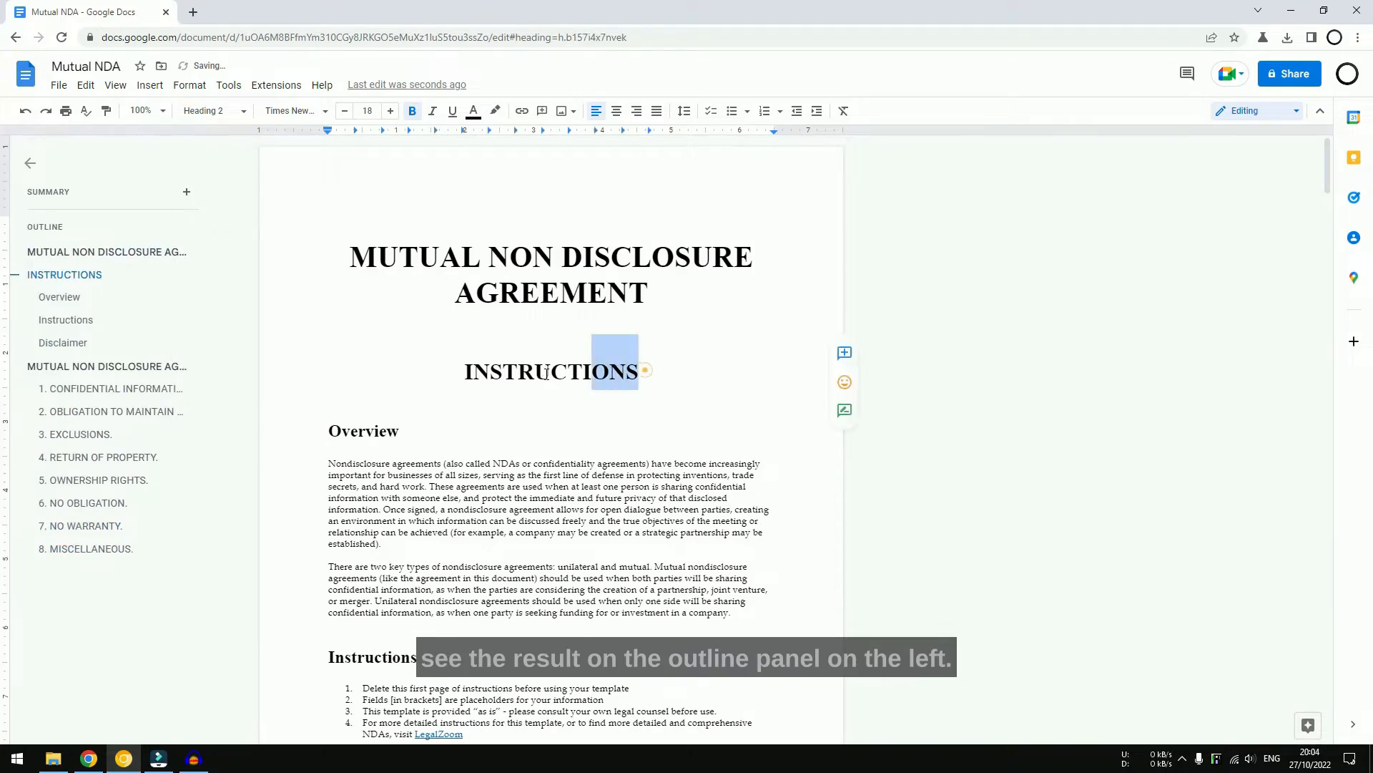
{"action": "left_click", "coordinate": [65, 319]}
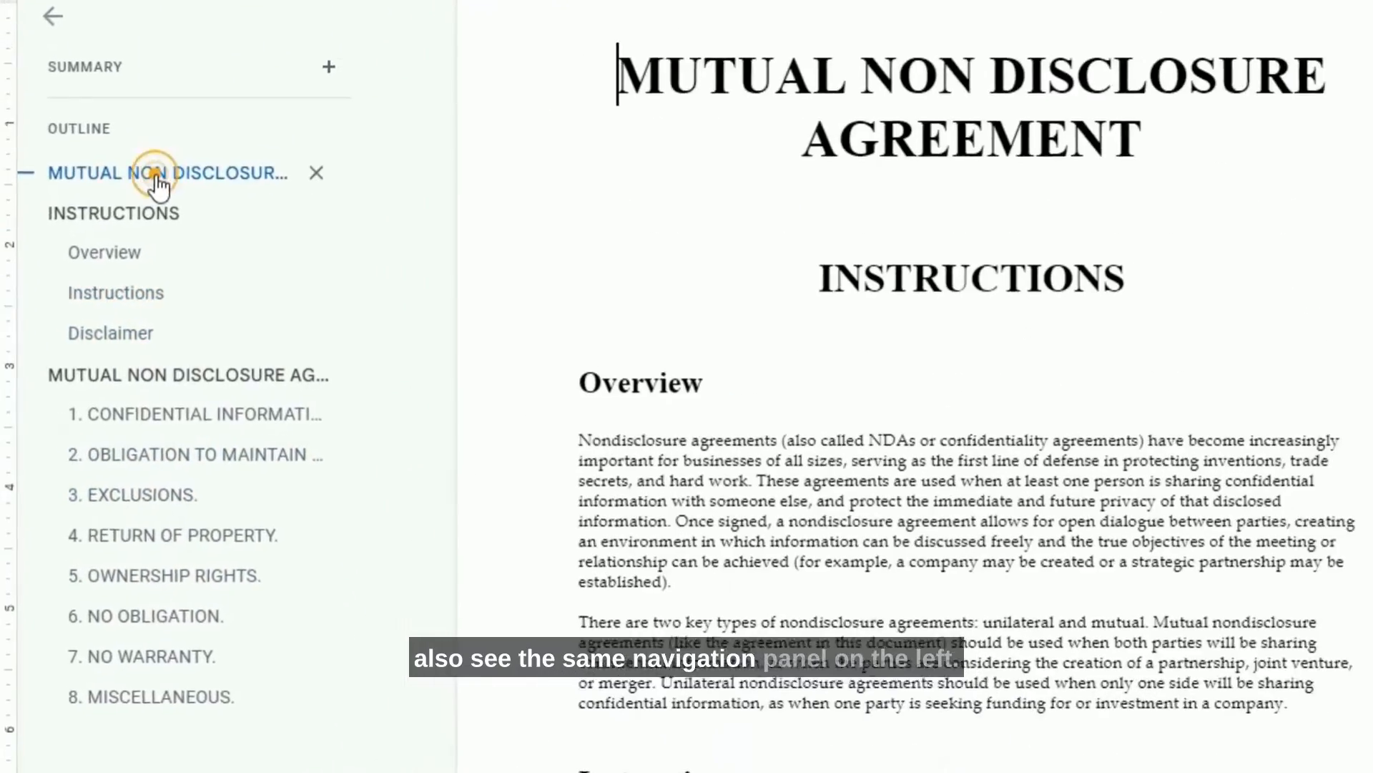
{"action": "left_click", "coordinate": [56, 84]}
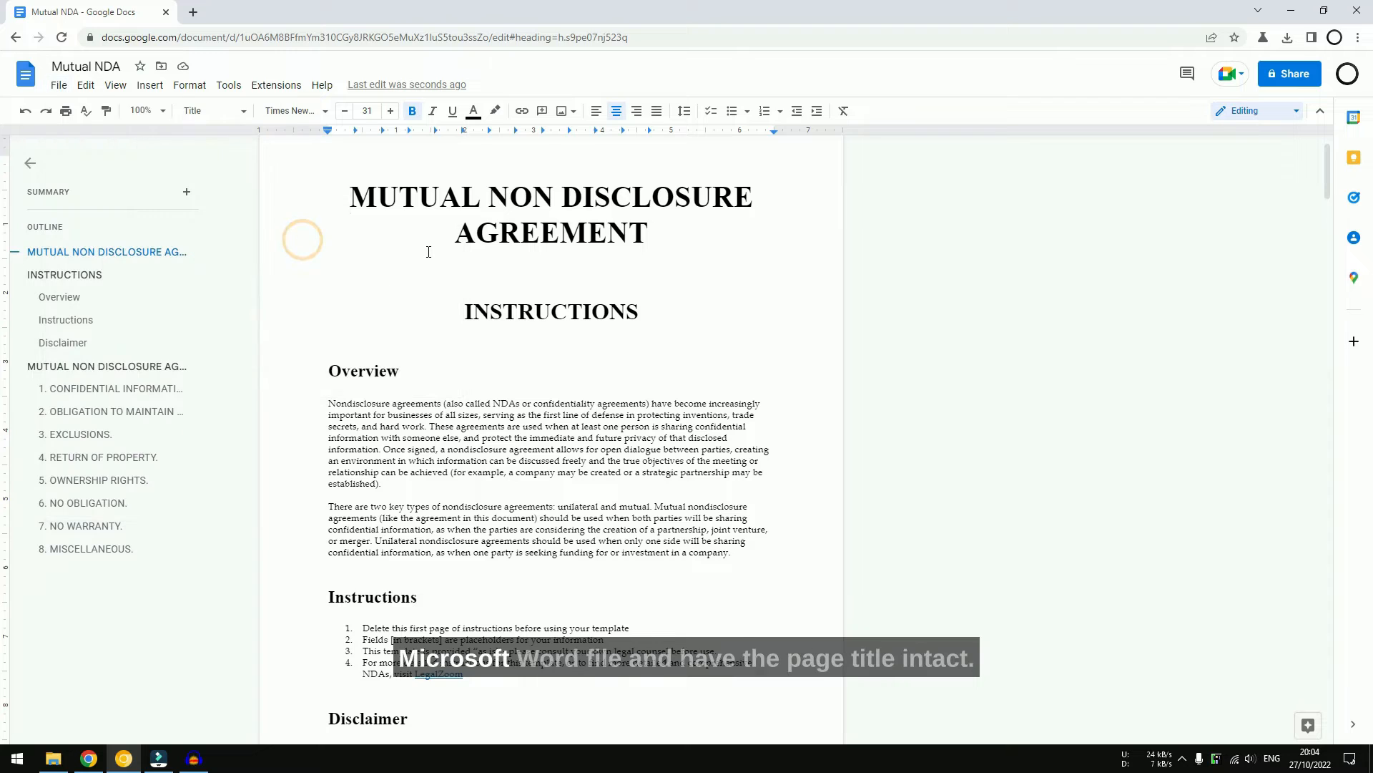
{"action": "left_click", "coordinate": [1287, 36]}
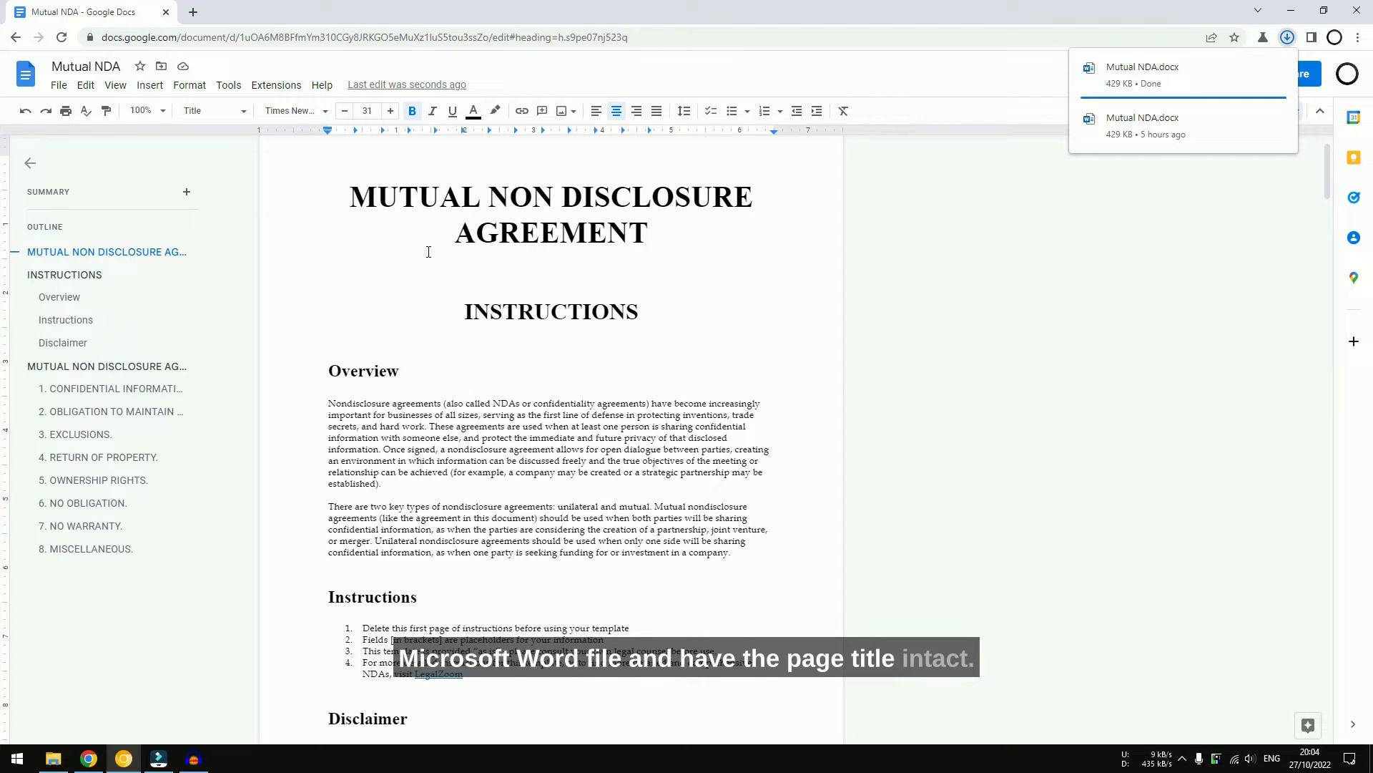
{"action": "left_click", "coordinate": [1142, 74]}
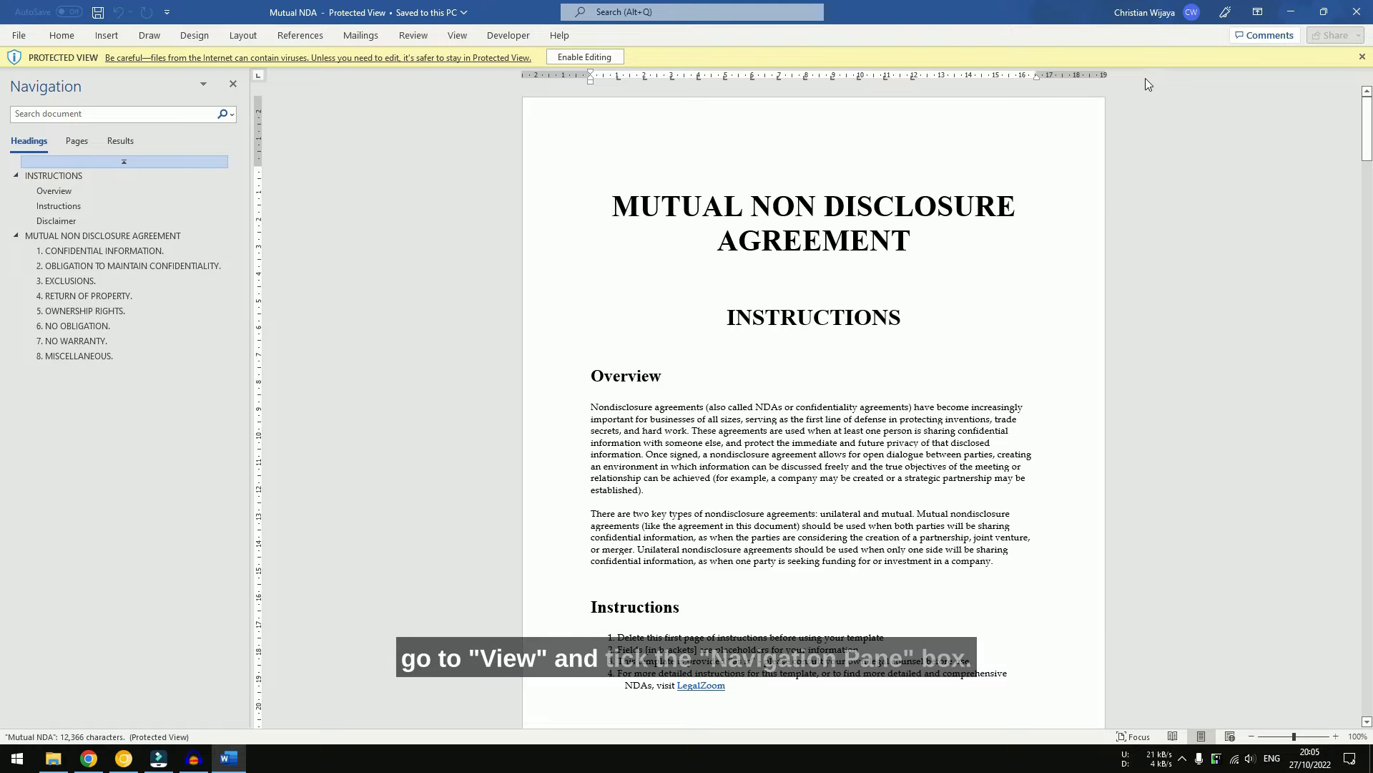
- Show Word's Navigation Pane and jump to the main agreement and Instructions sections
{"action": "left_click", "coordinate": [456, 35]}
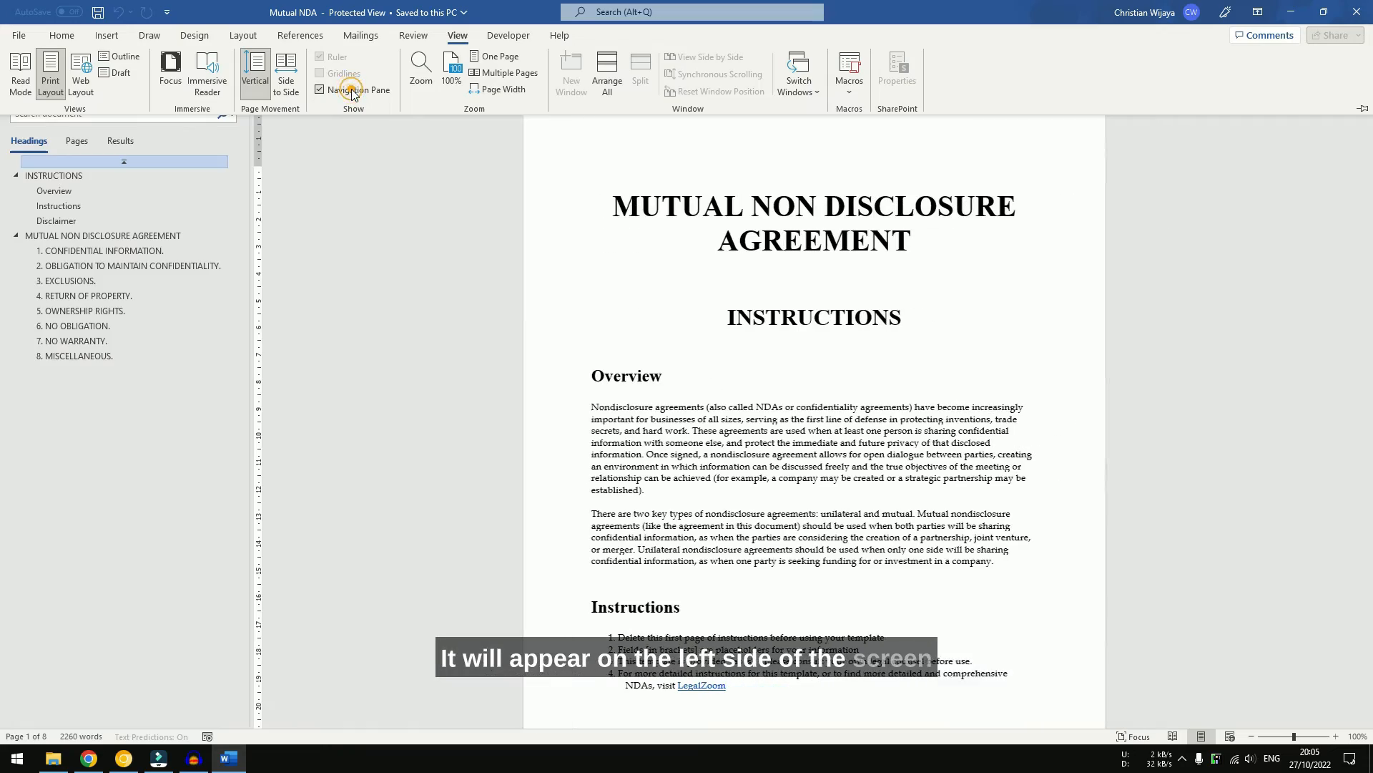
{"action": "left_click", "coordinate": [103, 236]}
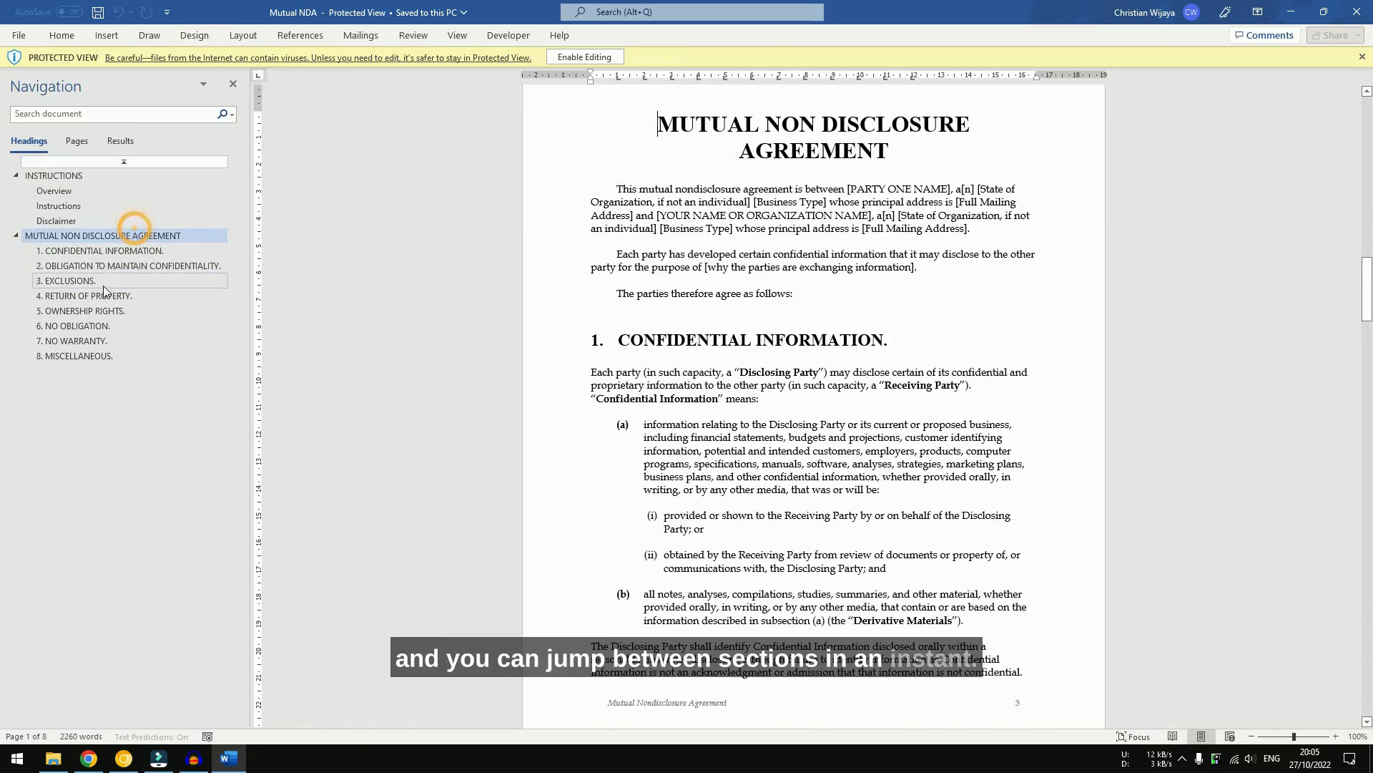
{"action": "left_click", "coordinate": [58, 206]}
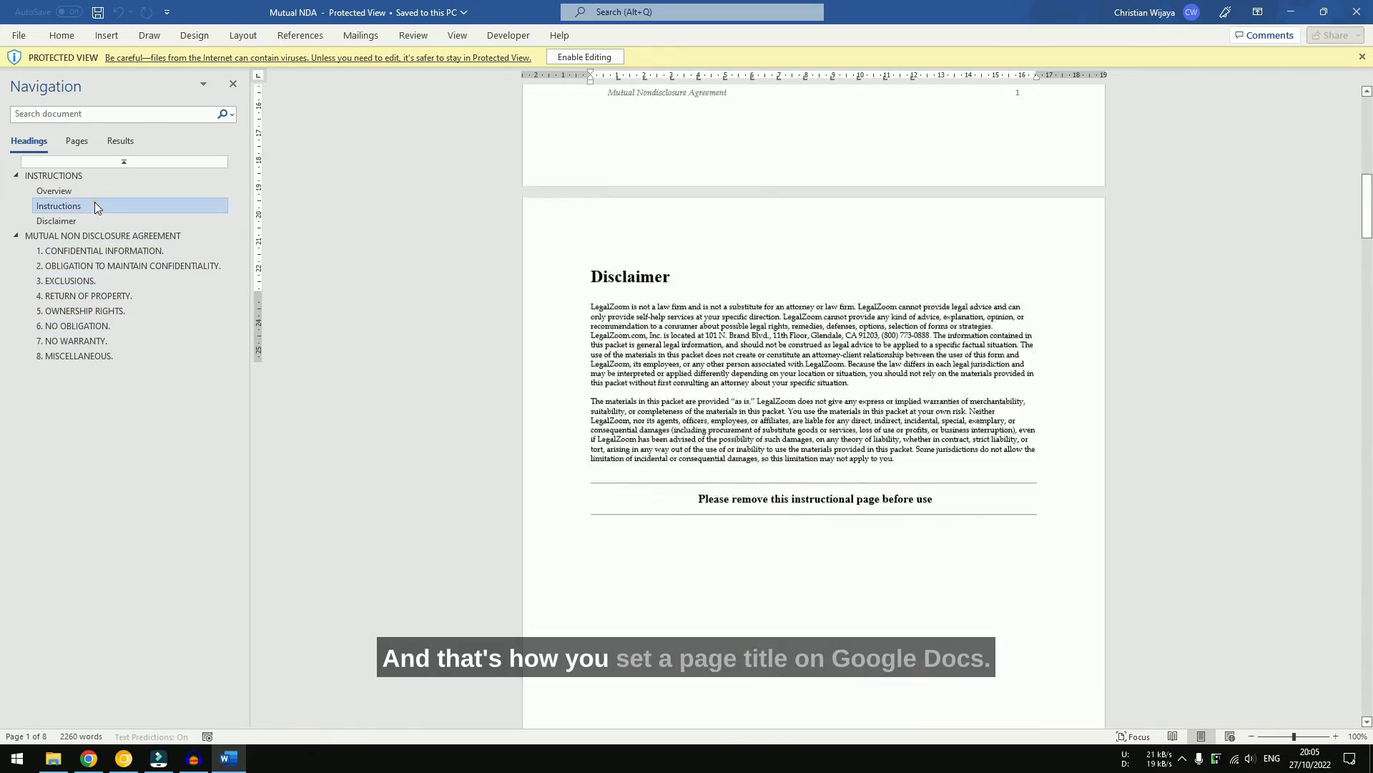